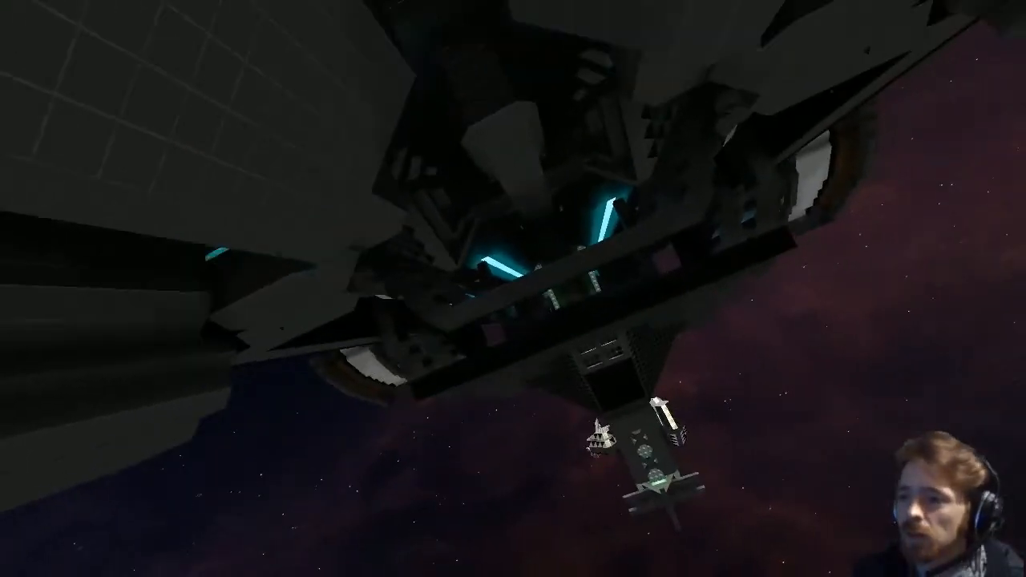
mouse_move(513, 289)
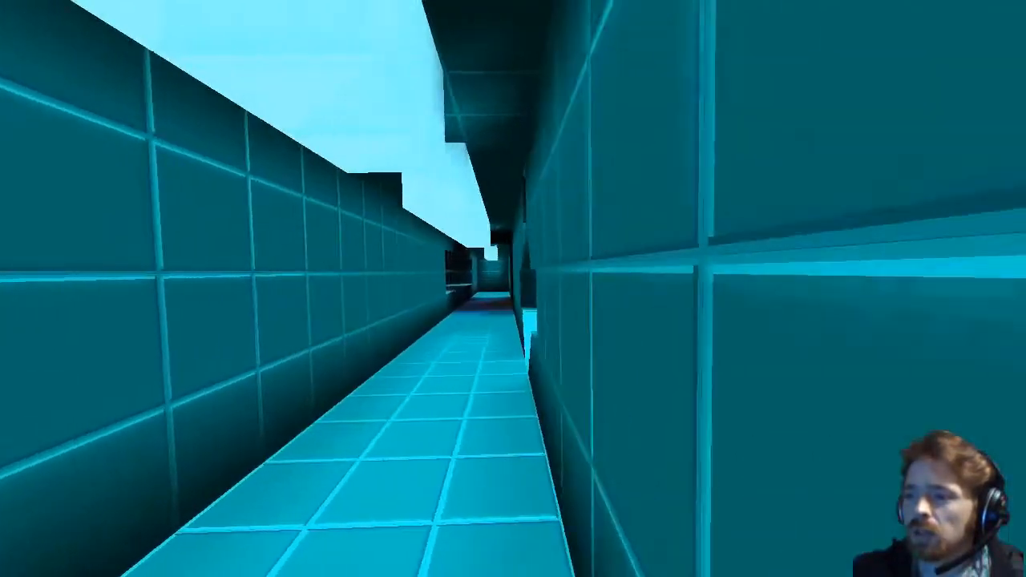
Step: Walk forward down the teal-tiled corridor into the dark room with the space window
key(w)
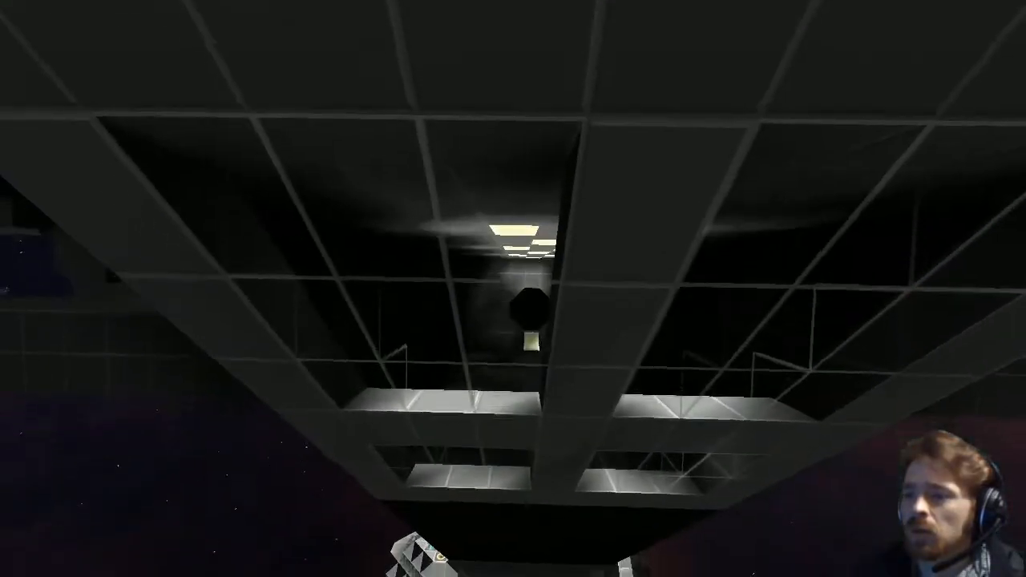
mouse_move(513, 288)
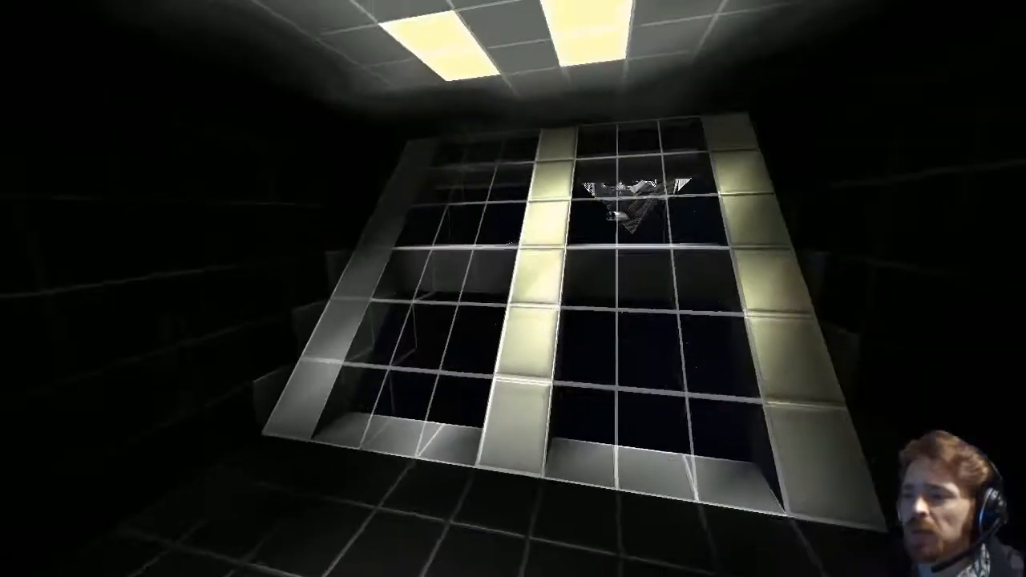